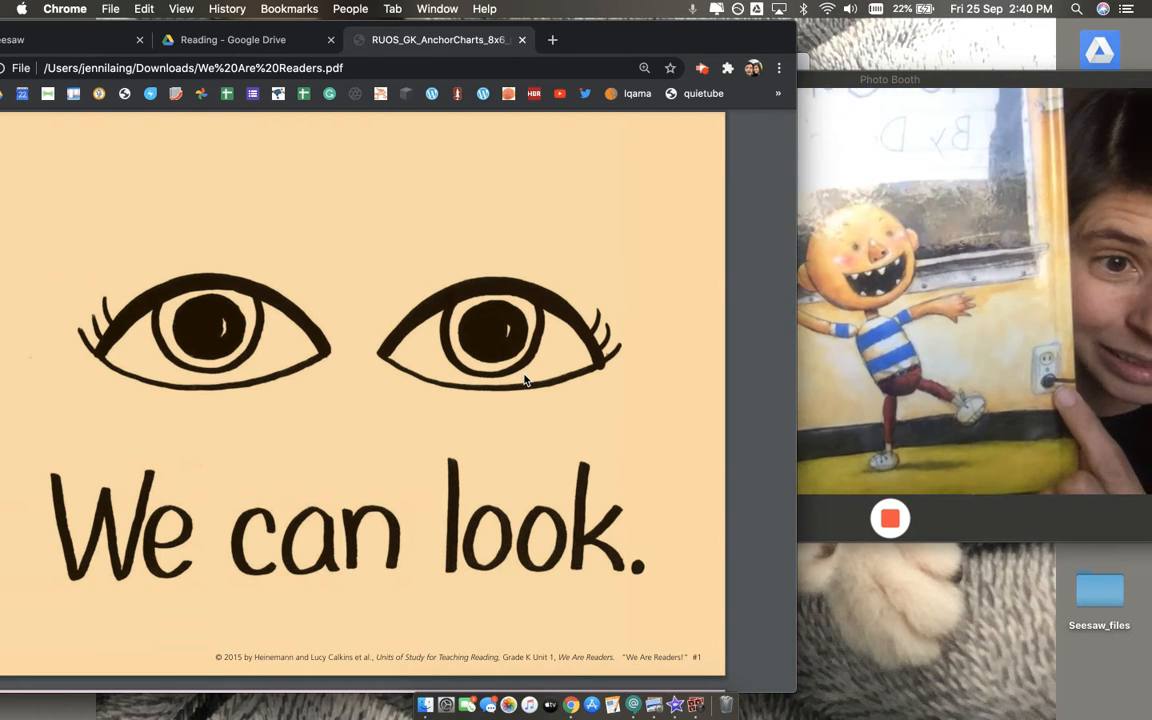
scroll("down", 3)
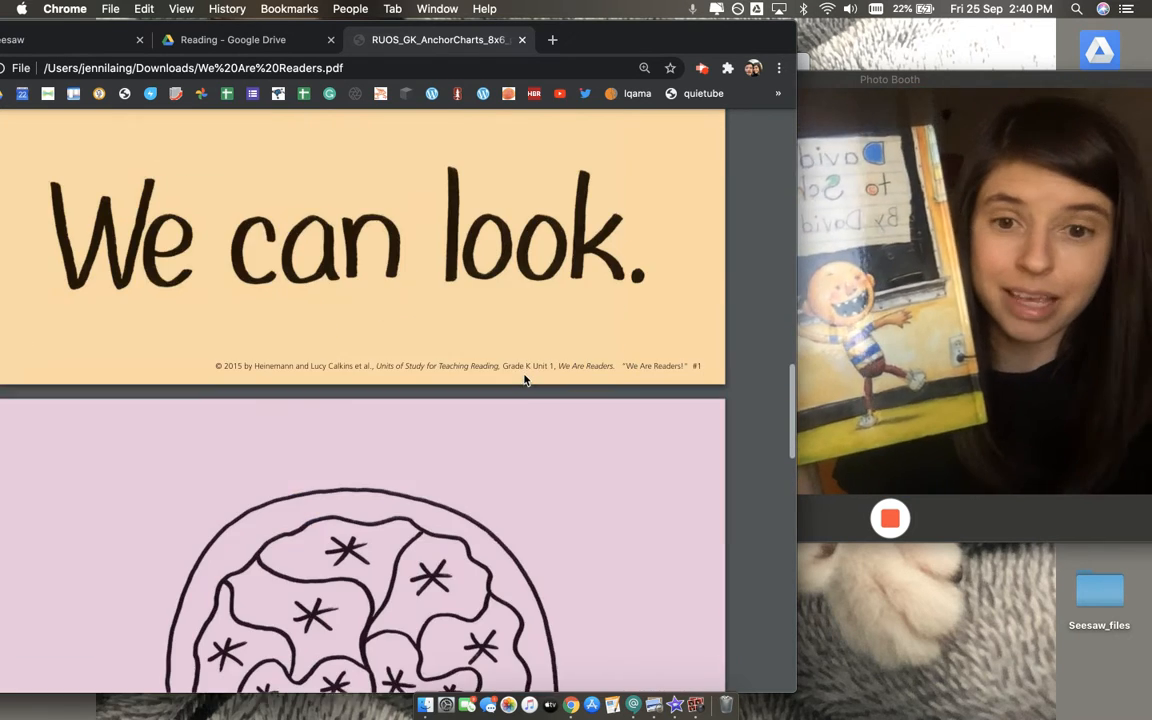
scroll("down", 3)
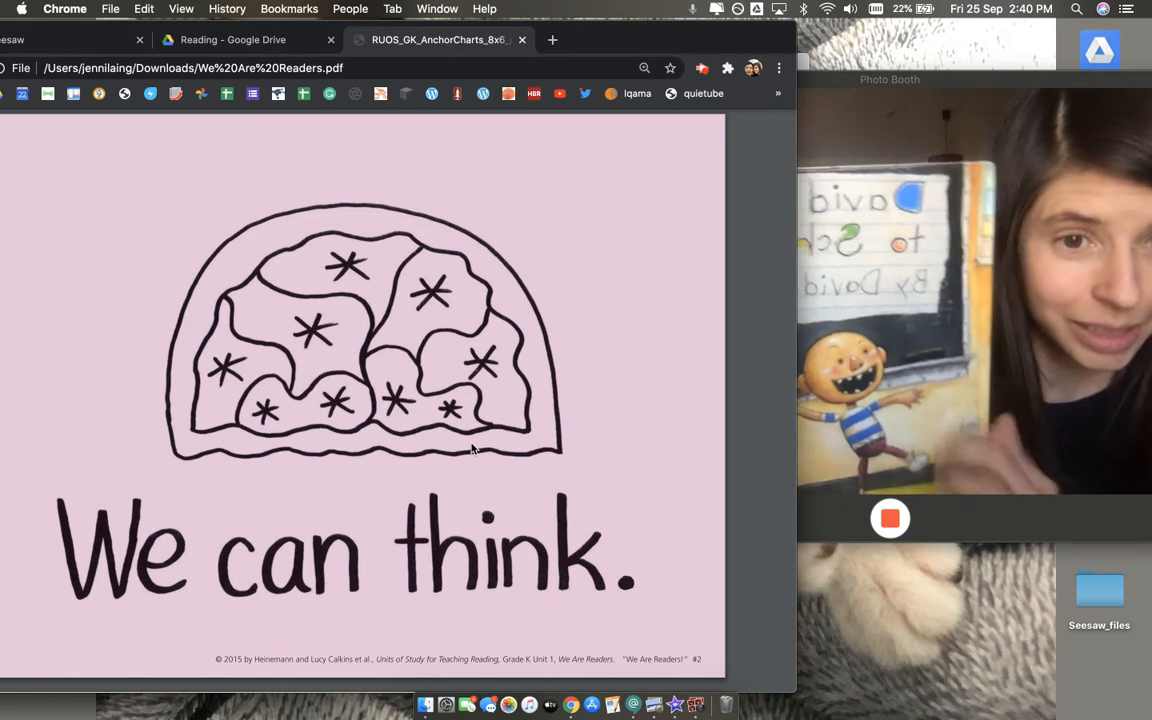
scroll("down", 3)
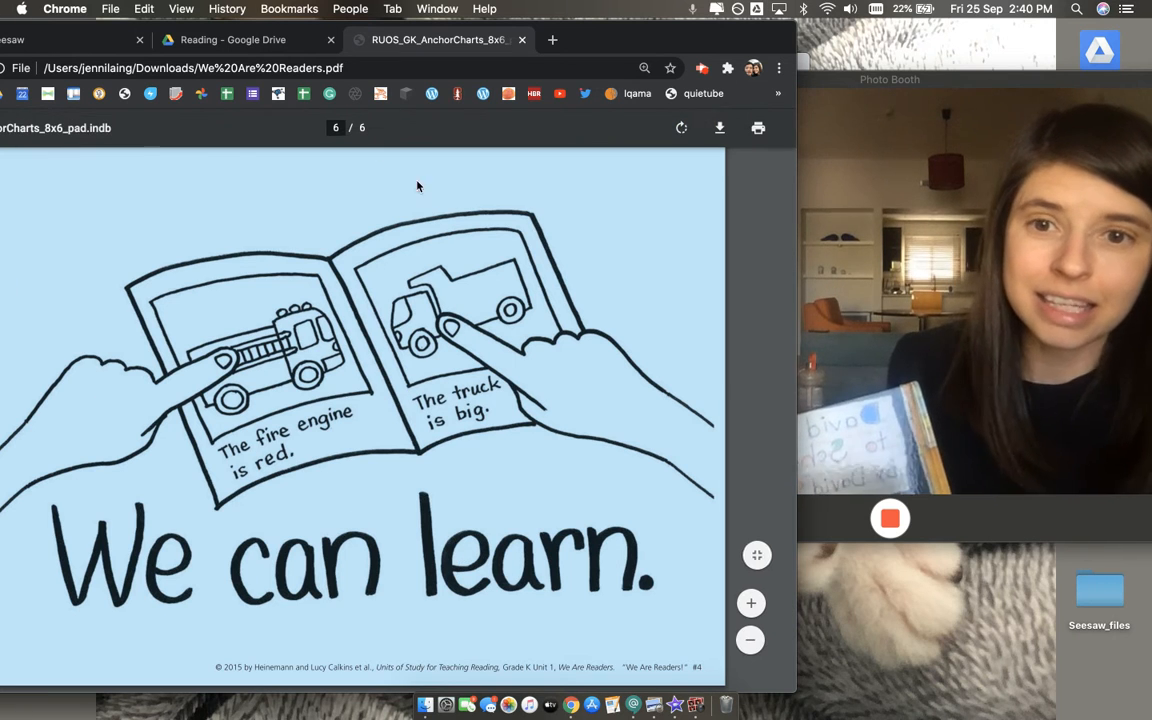
mouse_move(304, 442)
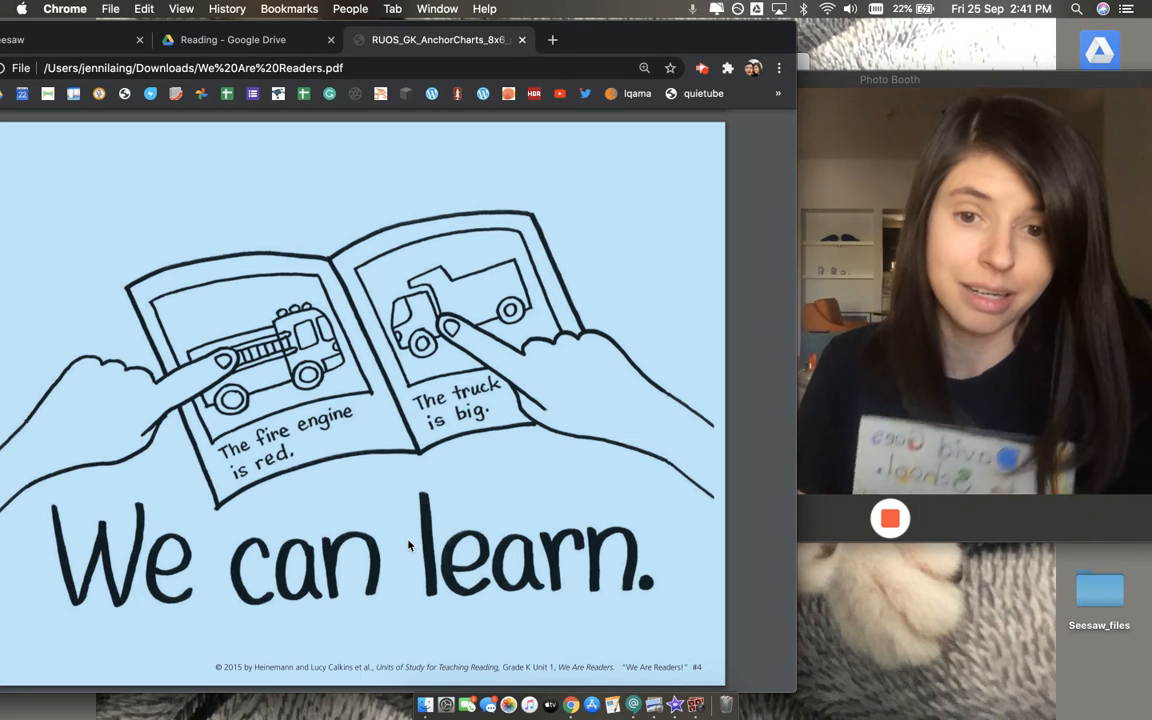
mouse_move(328, 512)
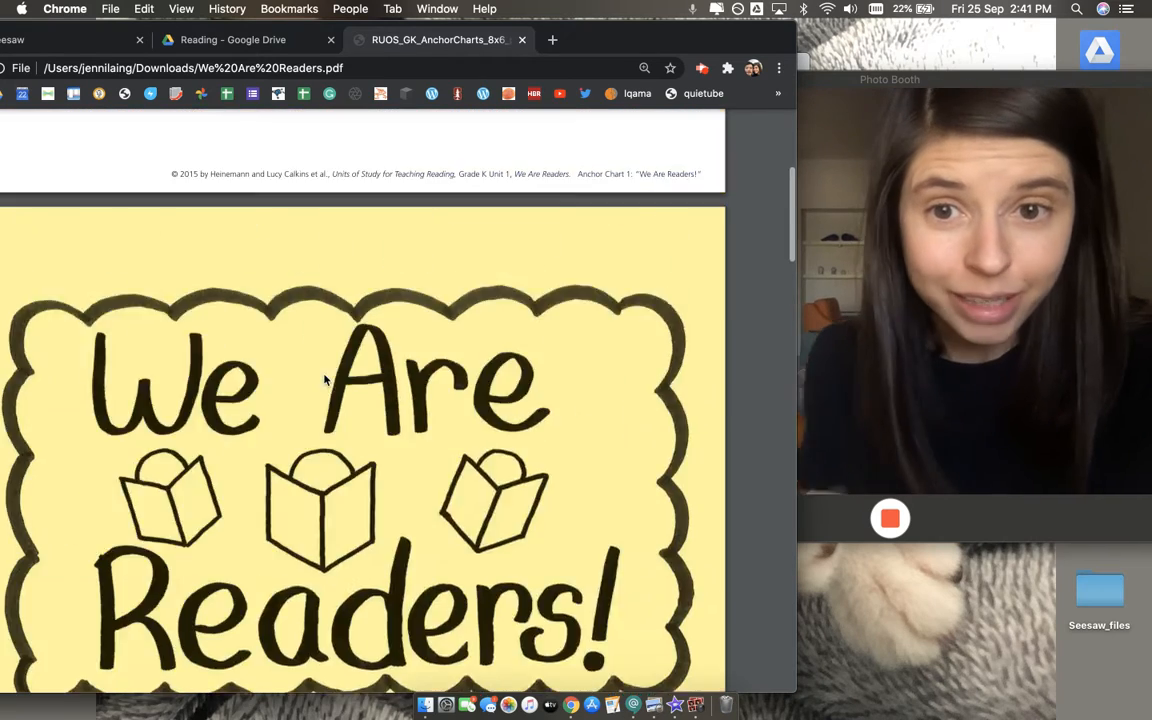
scroll("down", 3)
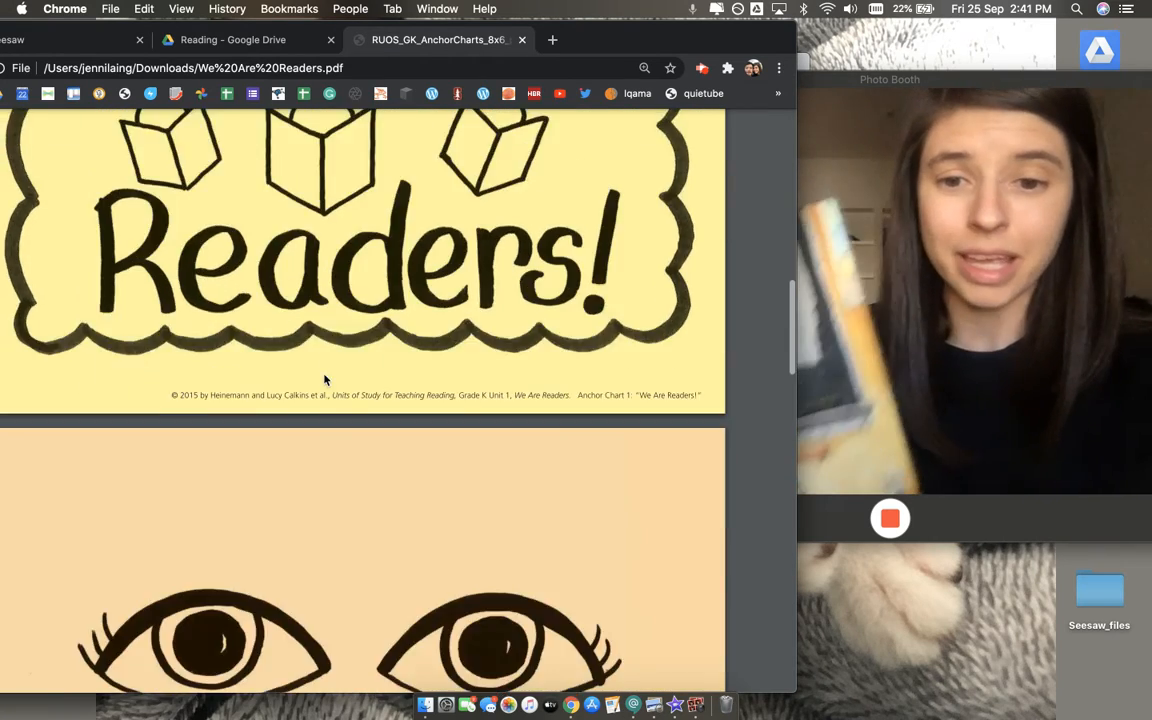
scroll("down", 3)
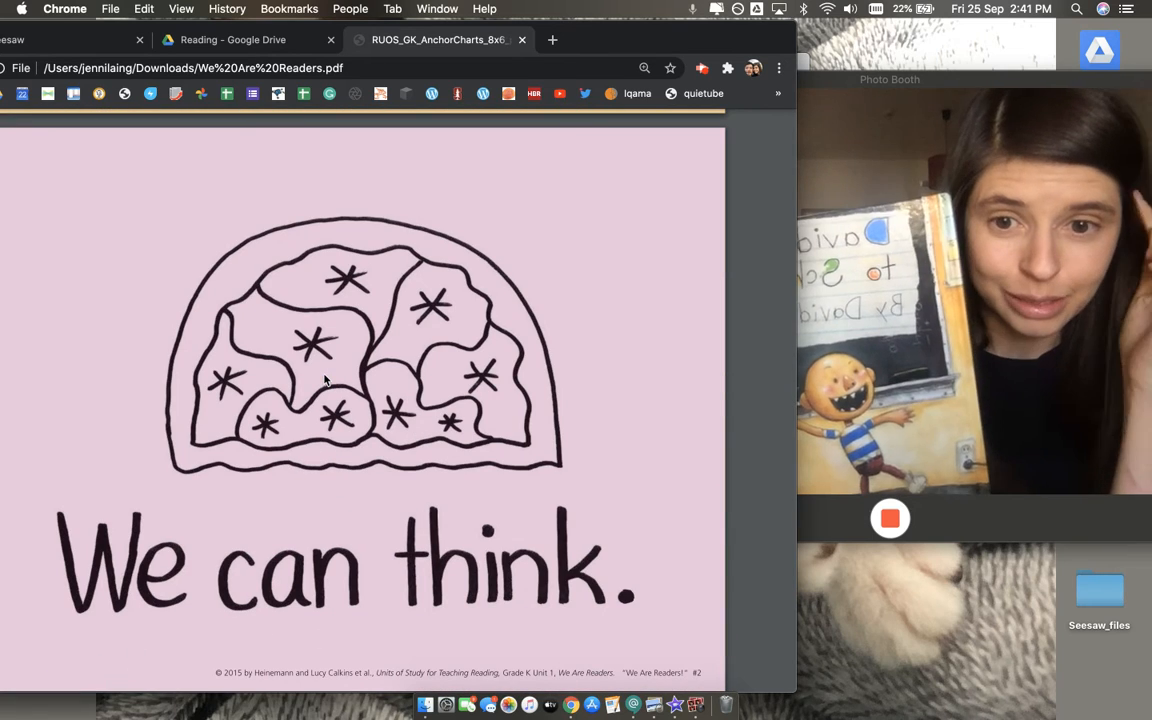
scroll("down", 3)
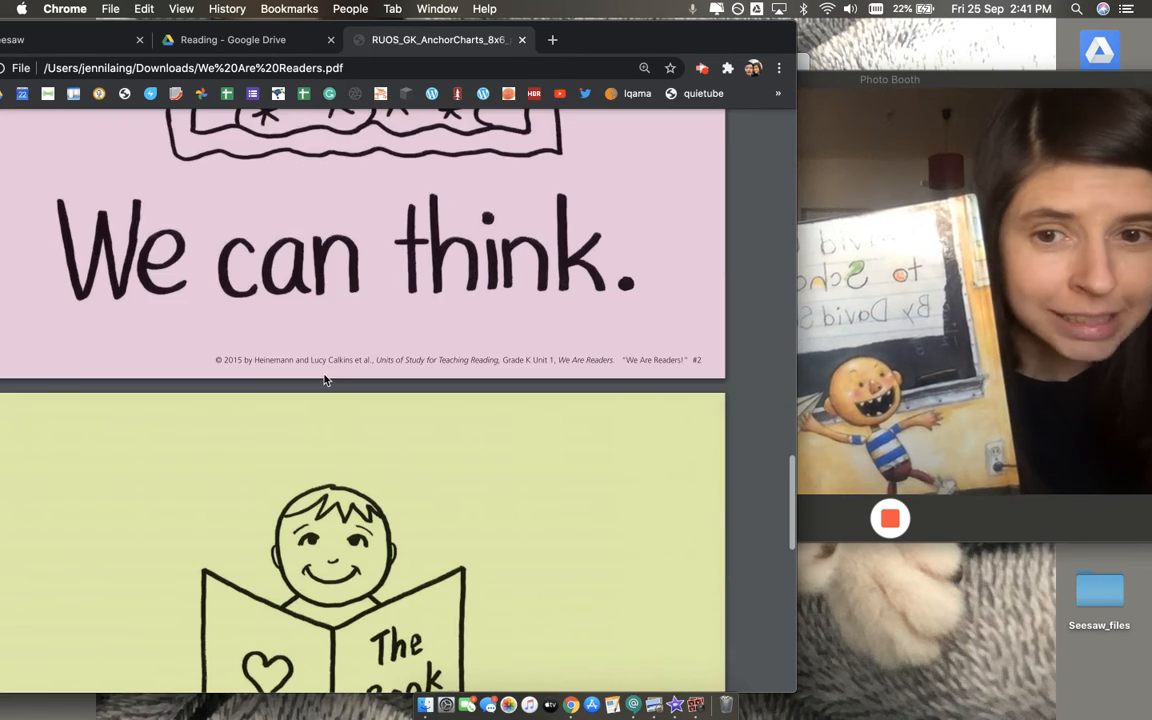
scroll("down", 3)
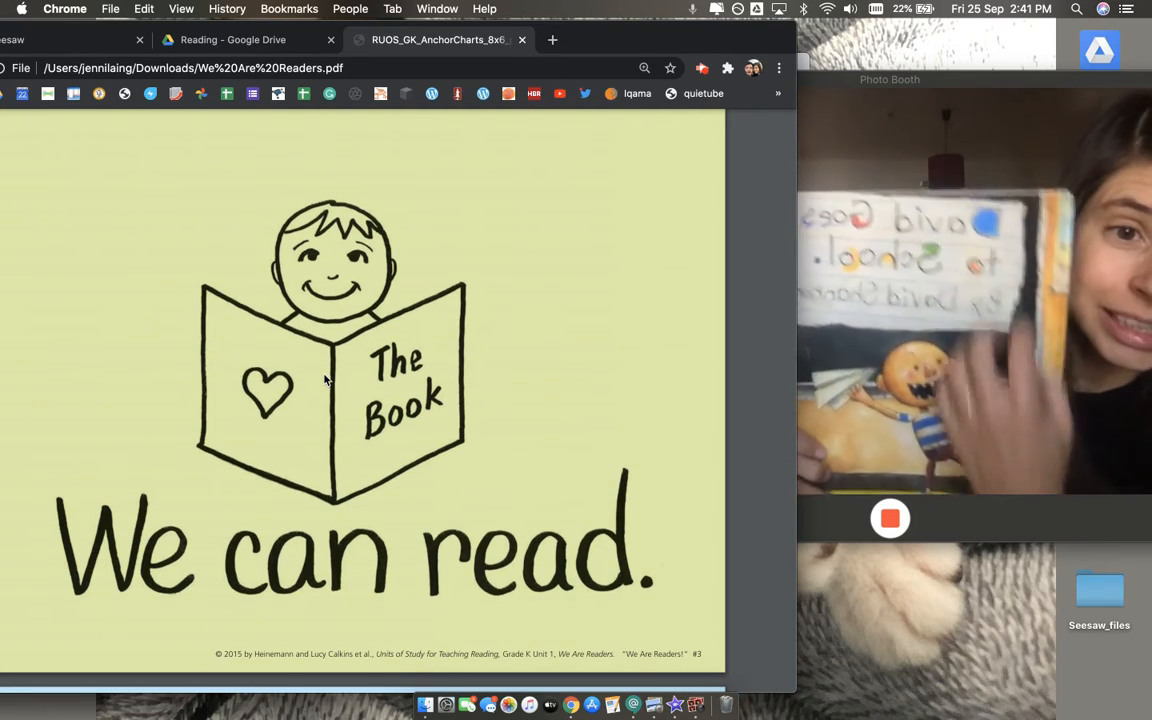
scroll("down", 3)
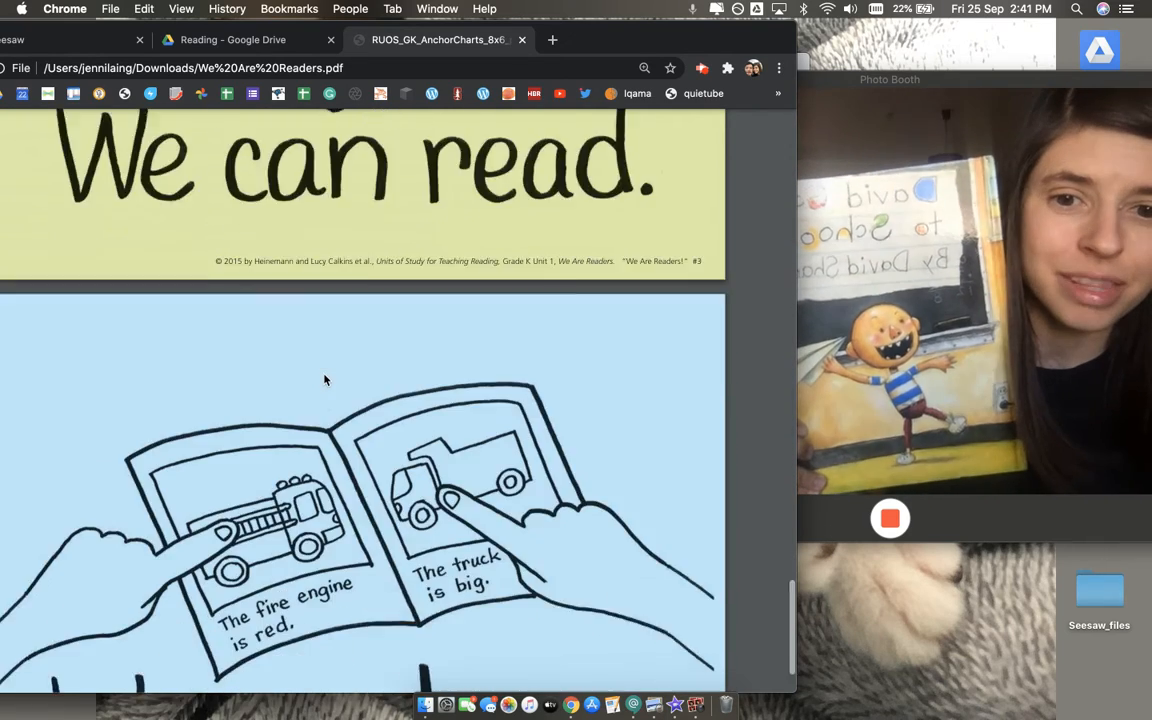
scroll("down", 3)
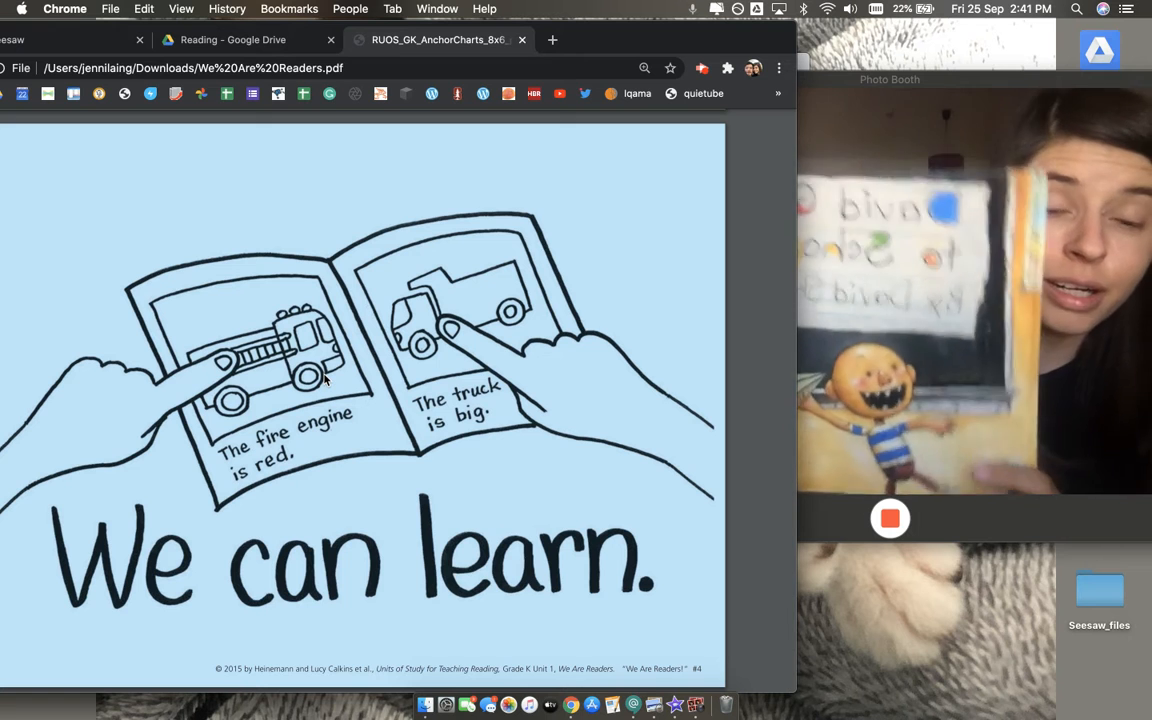